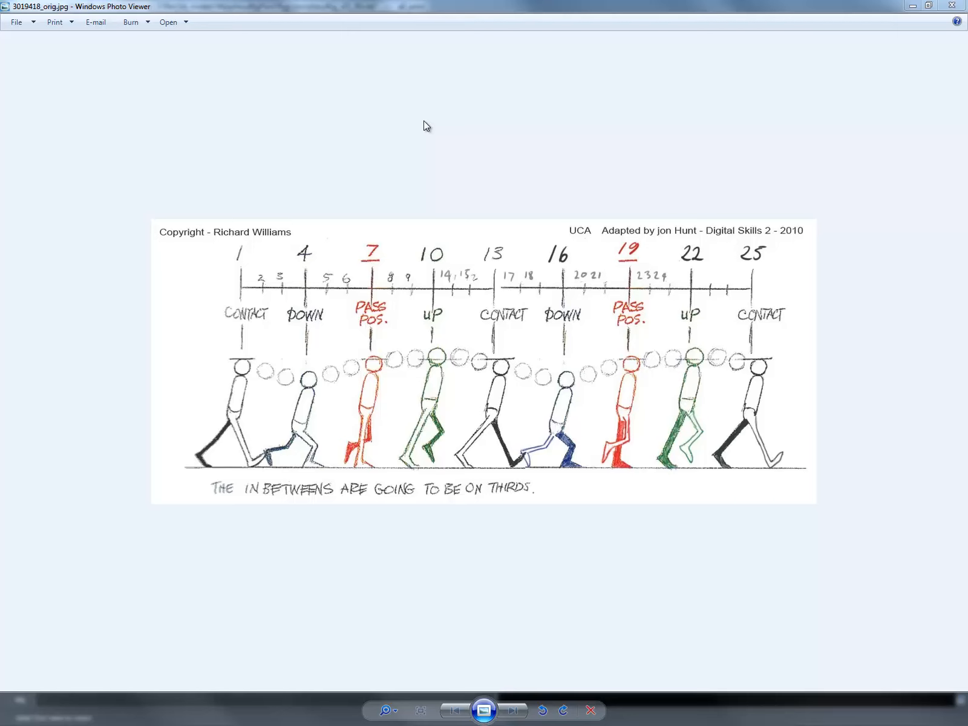
mouse_move(418, 380)
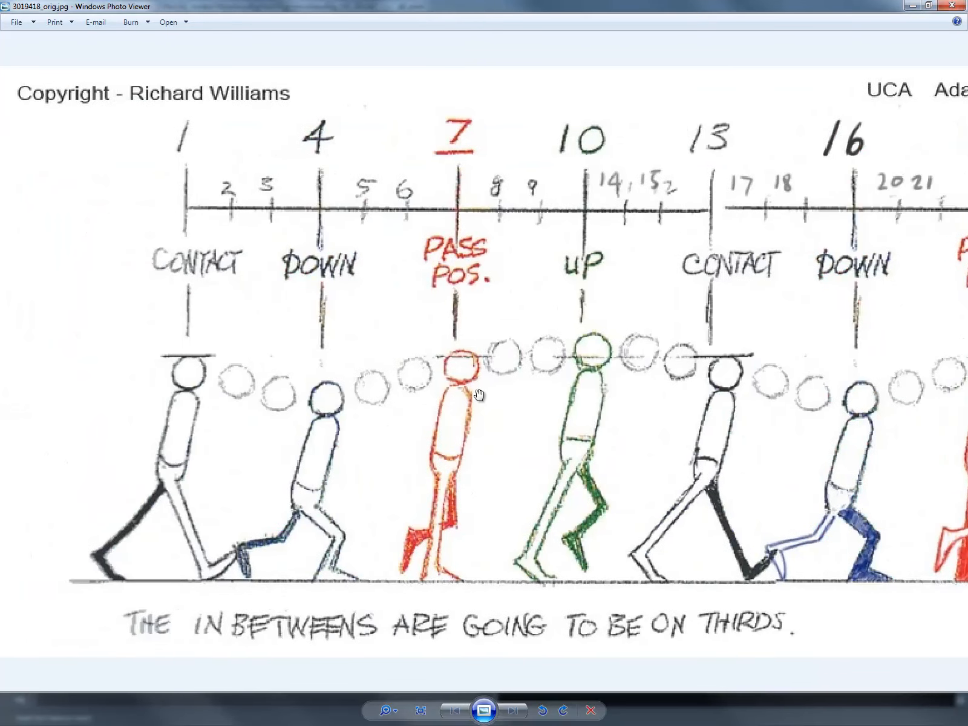
mouse_move(97, 533)
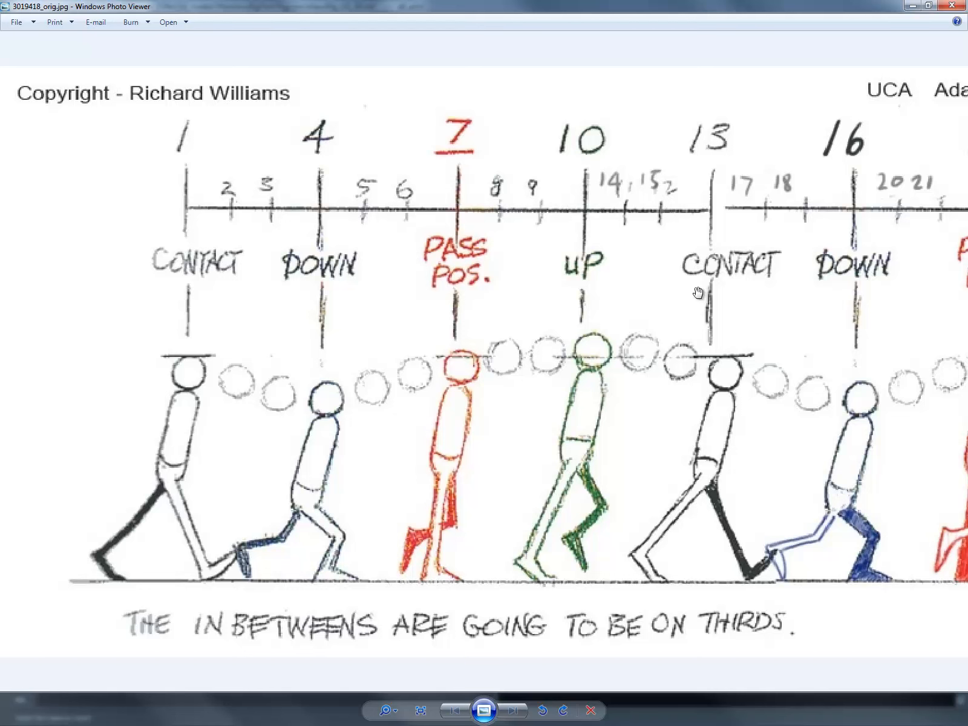
mouse_move(170, 480)
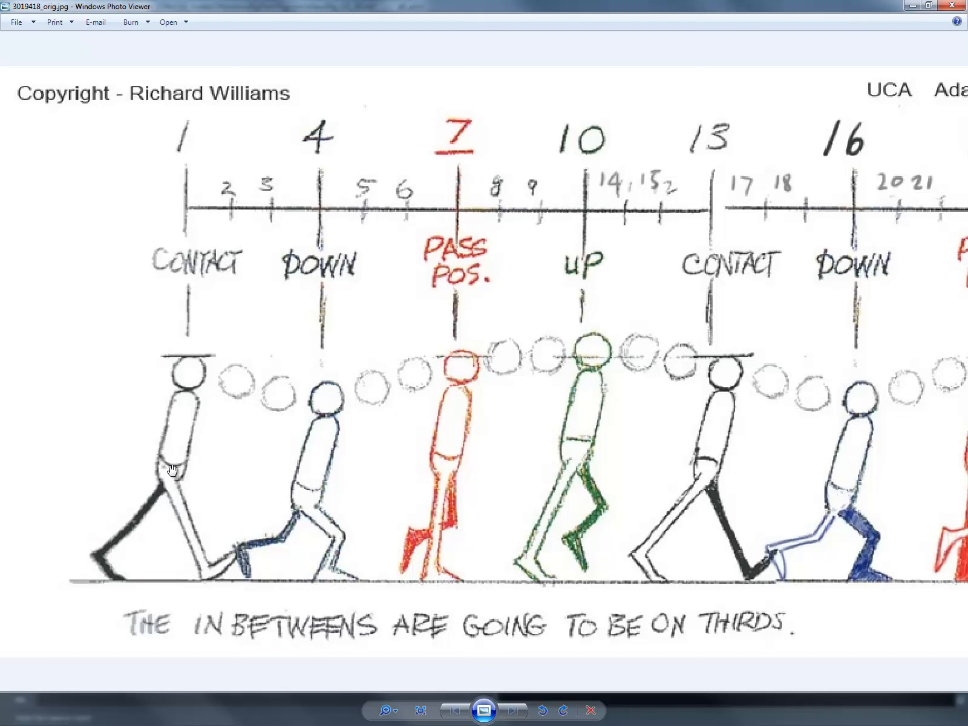
mouse_move(176, 565)
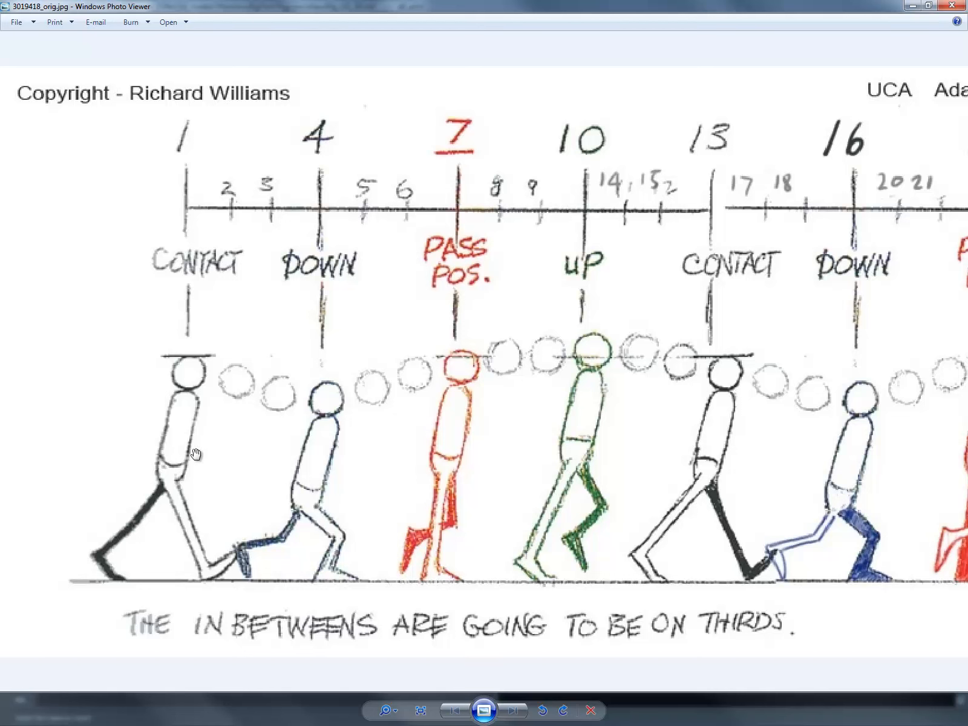
mouse_move(440, 459)
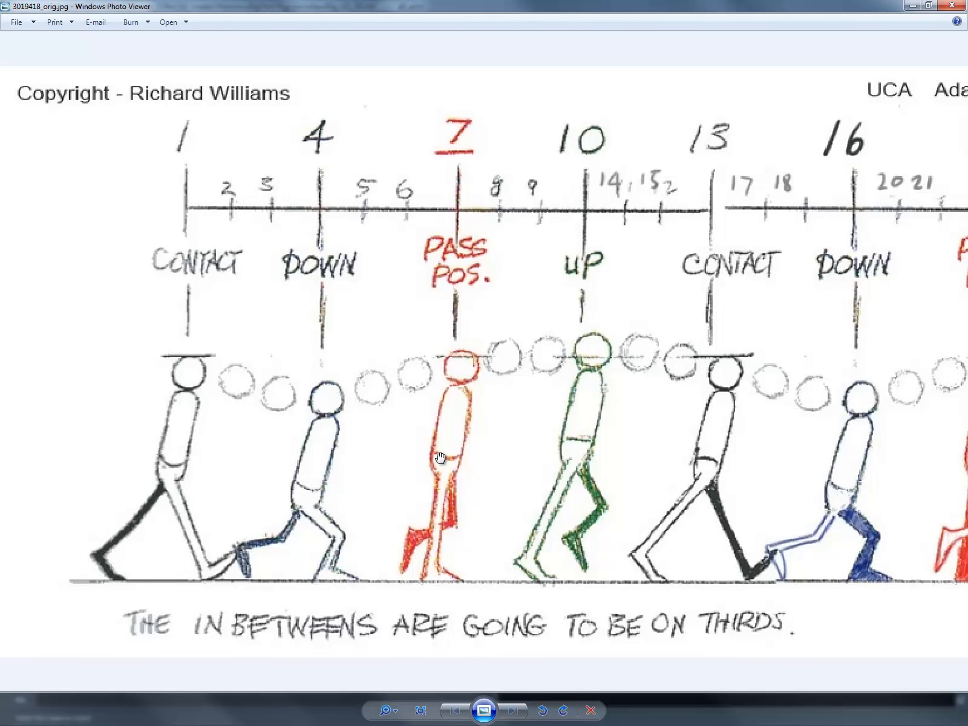
mouse_move(303, 467)
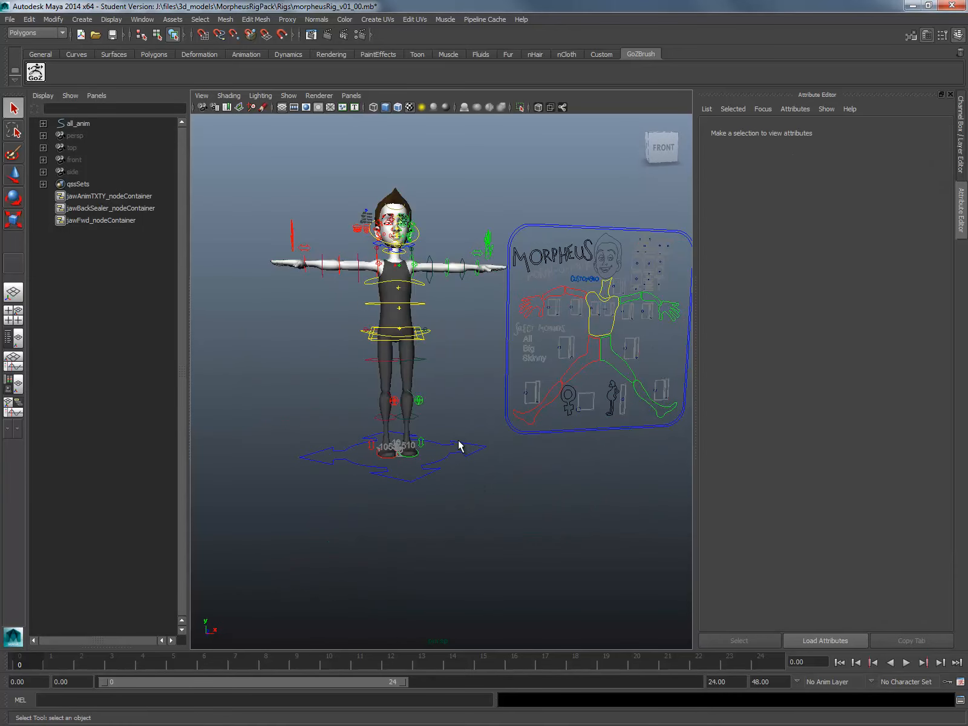
left_click(80, 123)
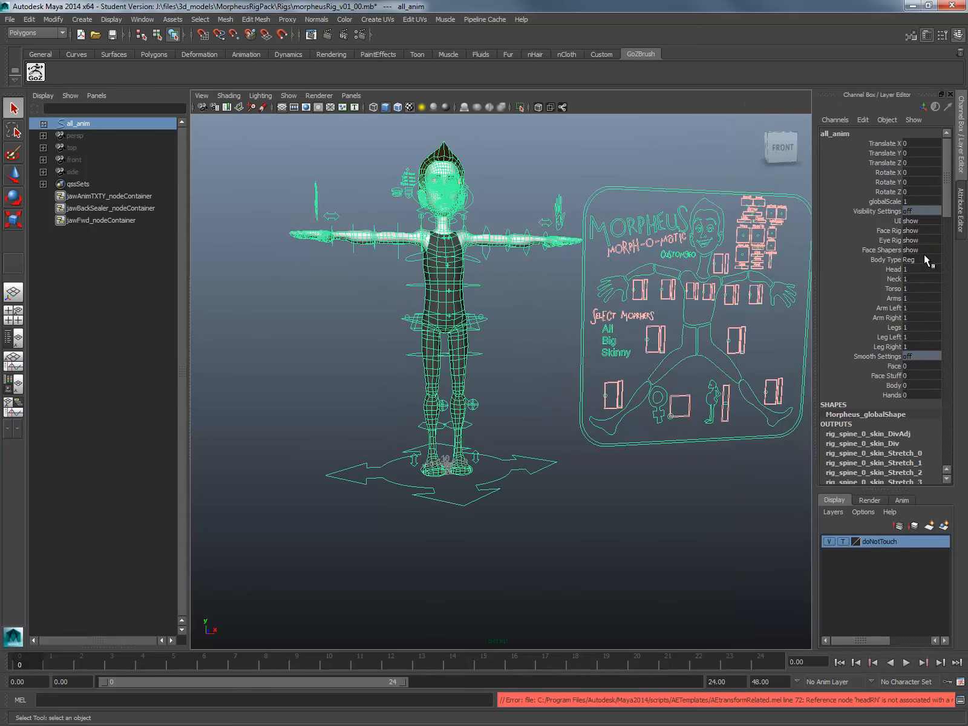
left_click(920, 221)
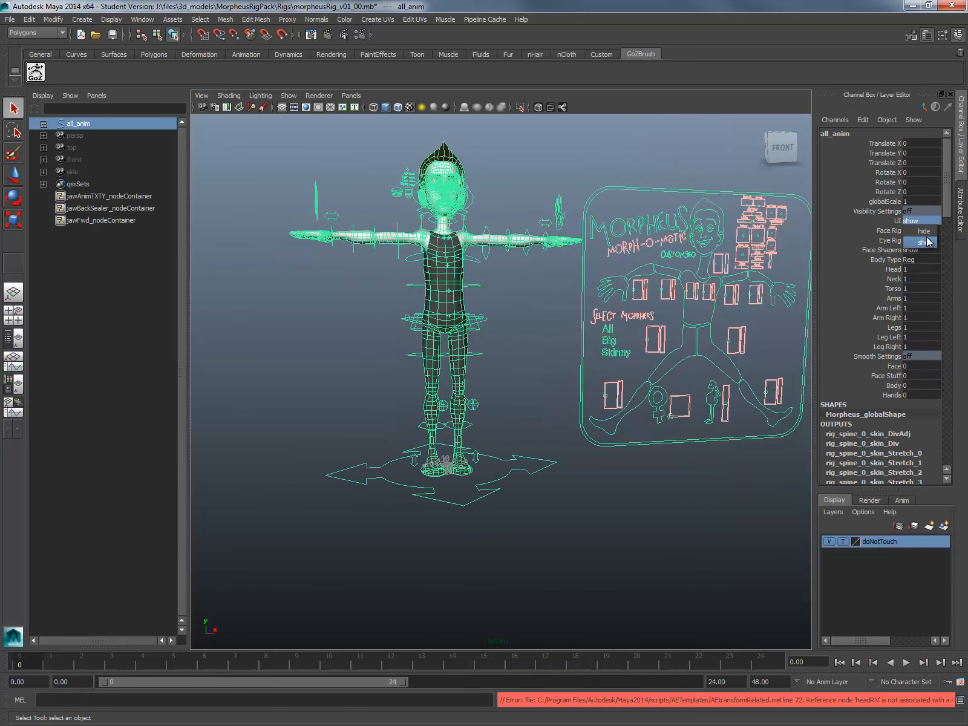
left_click(920, 220)
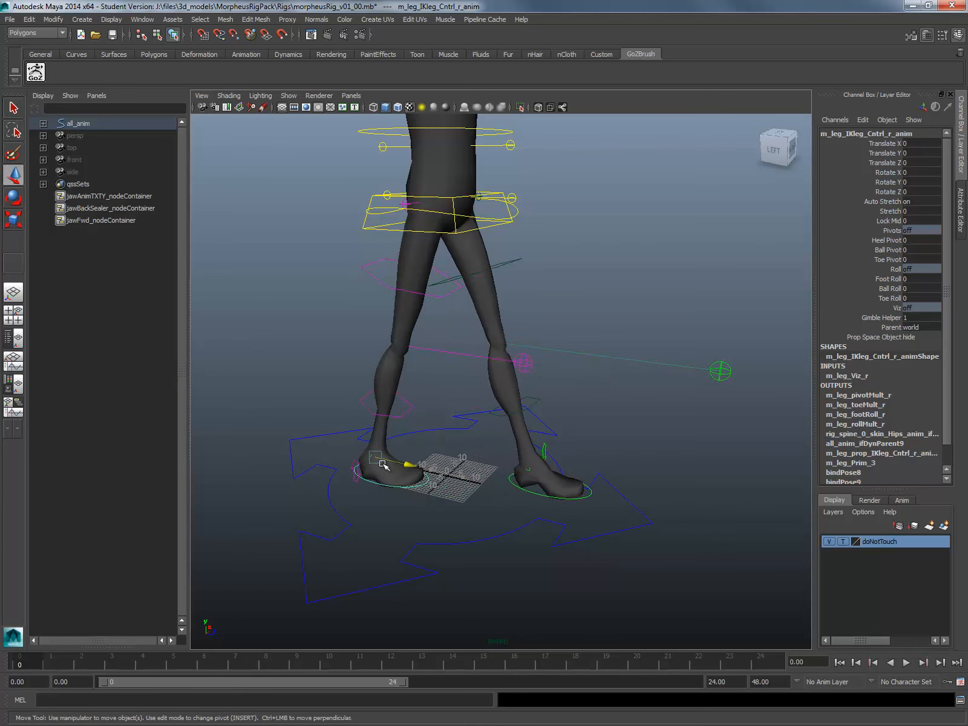
Step: Move the right foot forward, lower the hips, and add a slight foot roll
left_click_drag(407, 469, 315, 445)
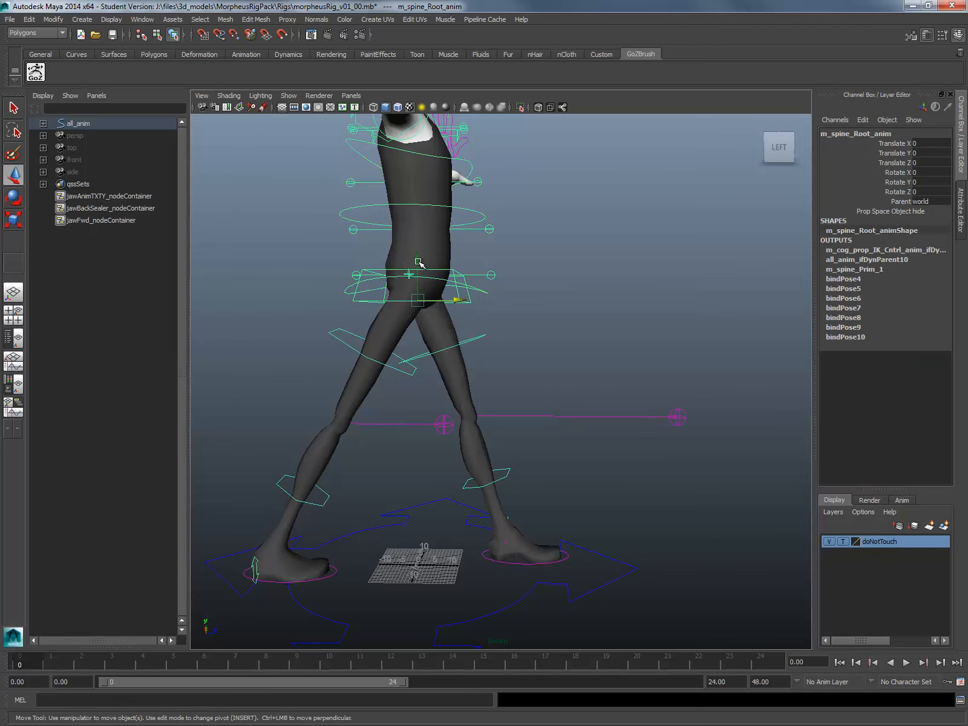
left_click_drag(420, 266, 420, 281)
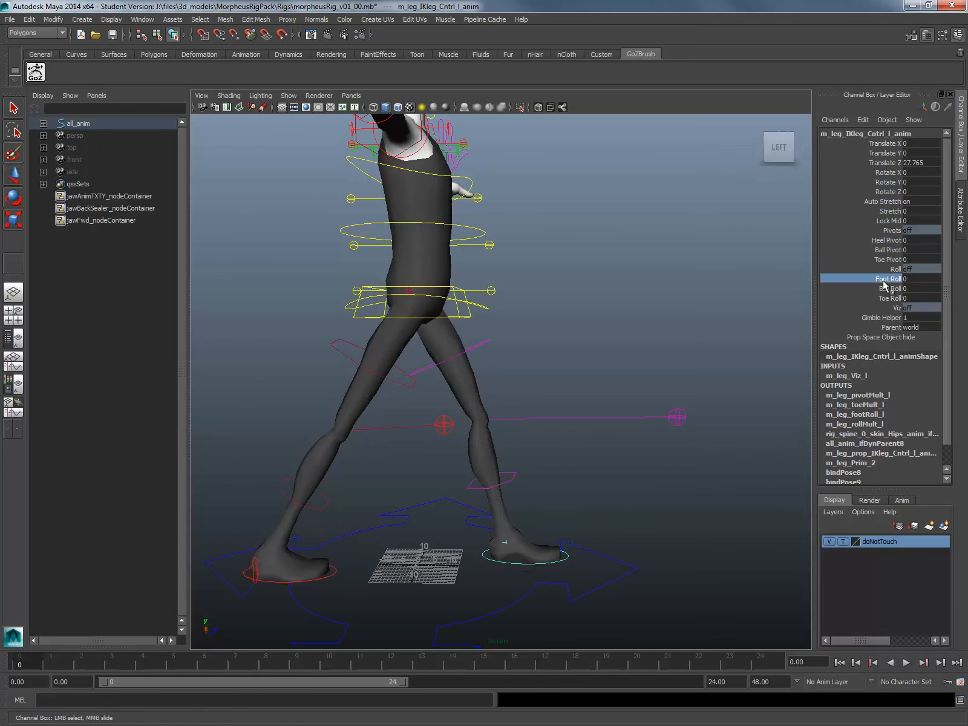
left_click_drag(907, 278, 914, 294)
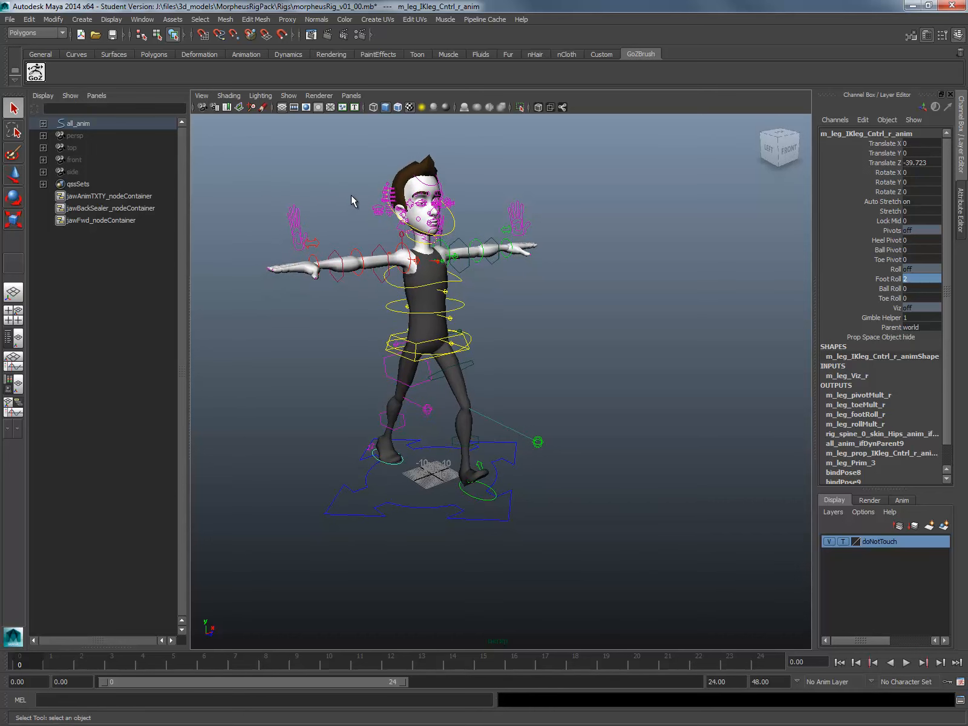
mouse_move(121, 89)
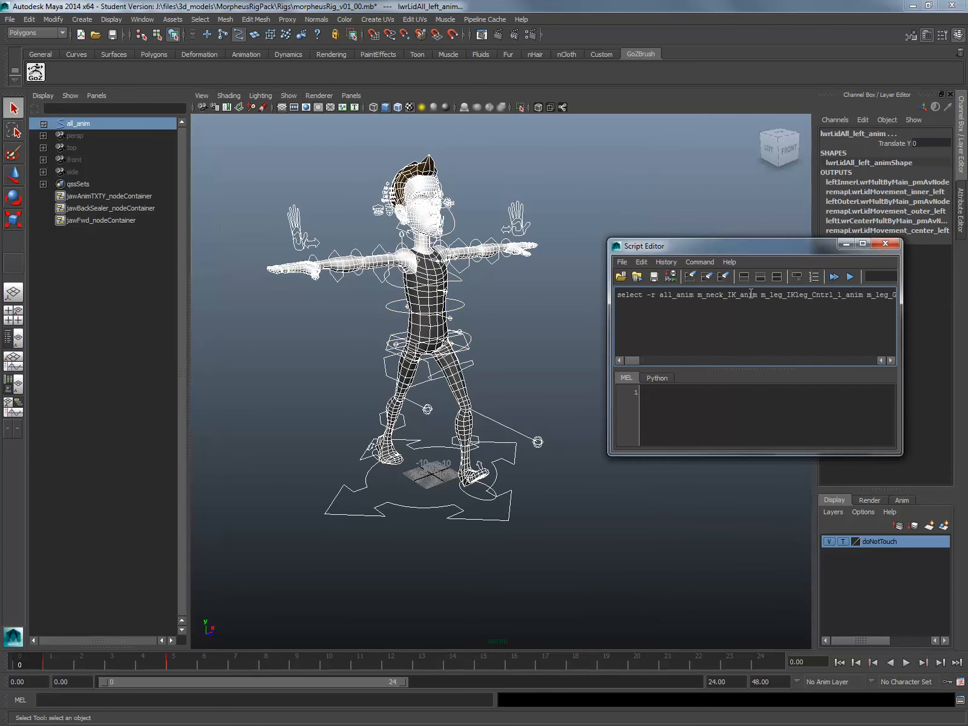
Step: Save the select -r control-selection command as a MEL shelf script and close the window
triple_click(740, 295)
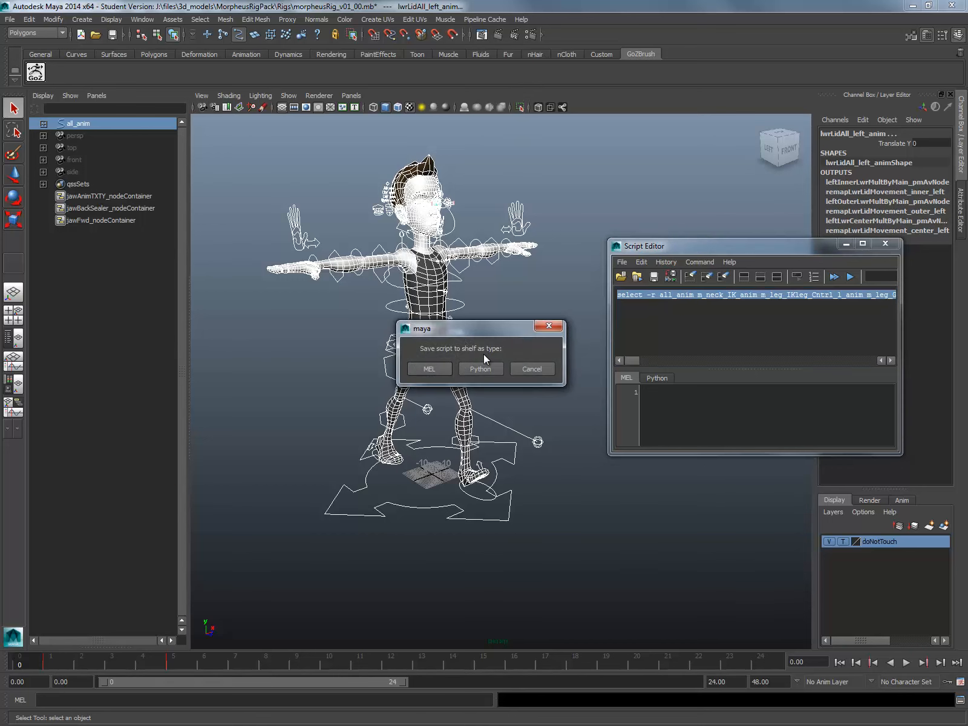
left_click(532, 369)
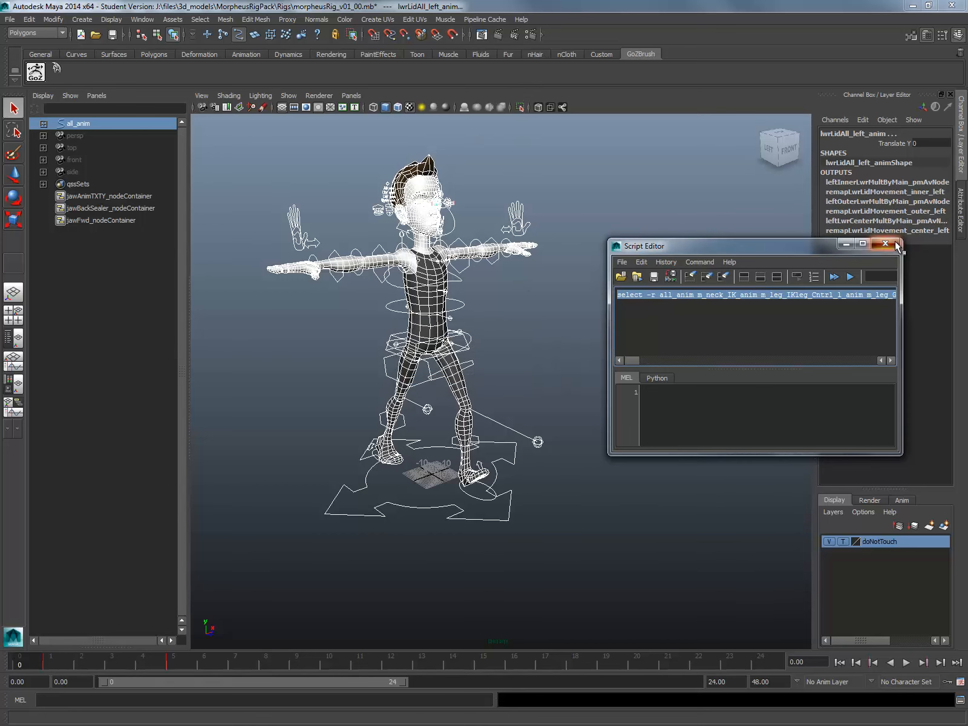
left_click(884, 243)
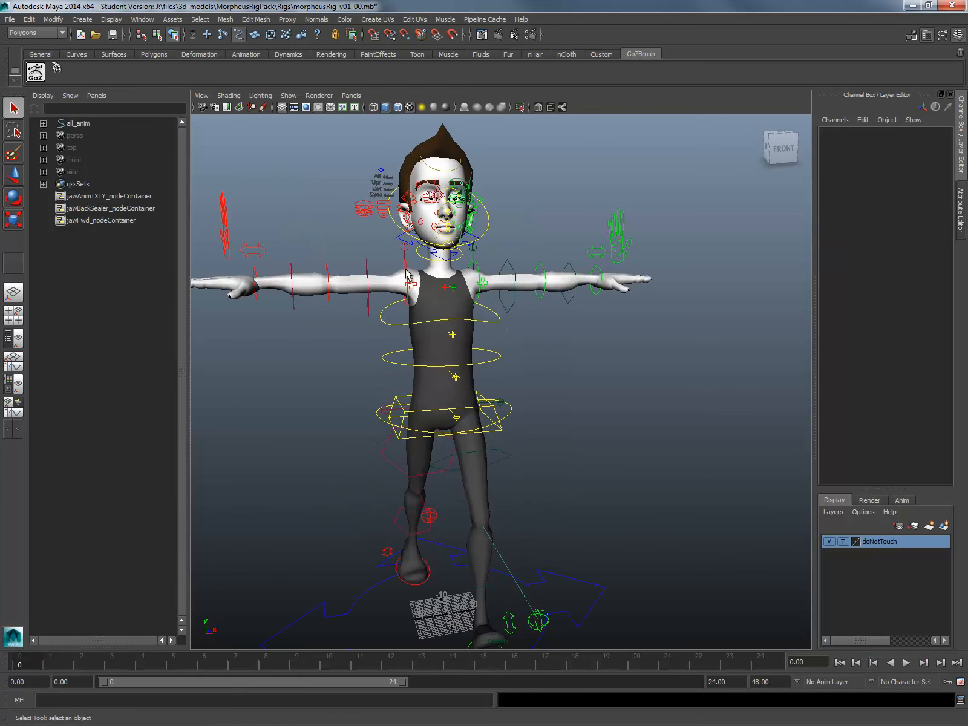
Step: Rotate the left FK shoulder down from the T-pose, checking it from the side
left_click(418, 284)
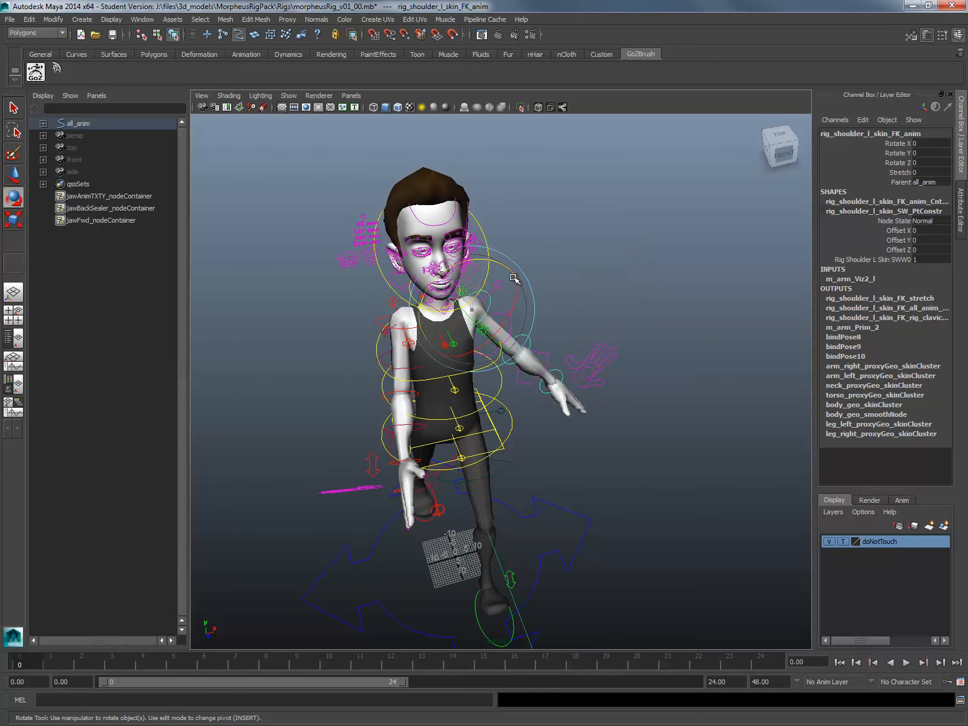
left_click_drag(515, 278, 501, 256)
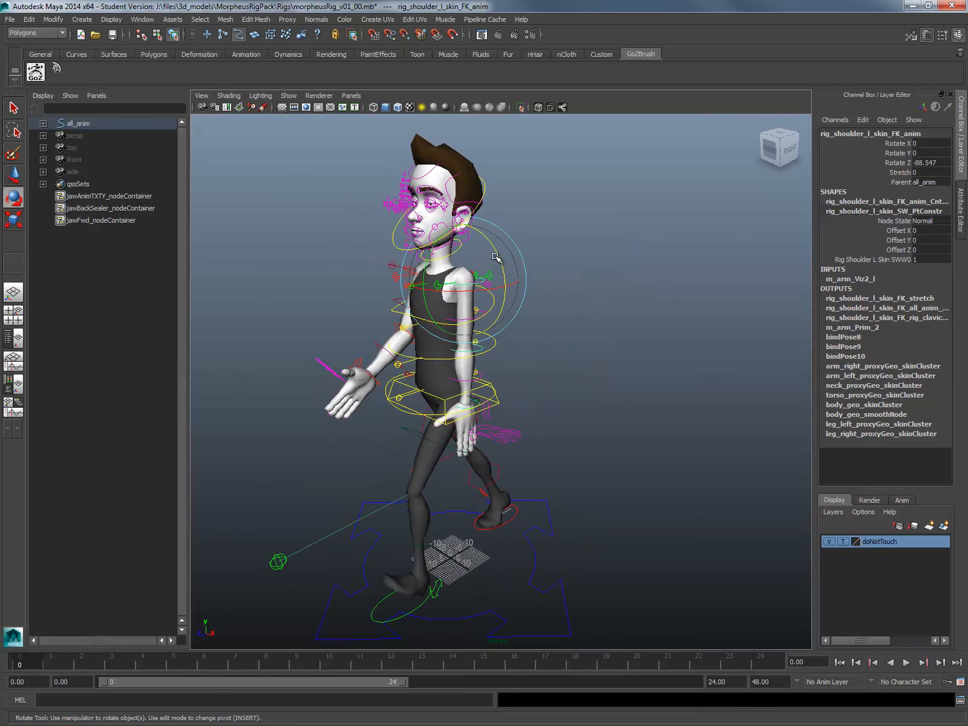
left_click_drag(497, 257, 426, 273)
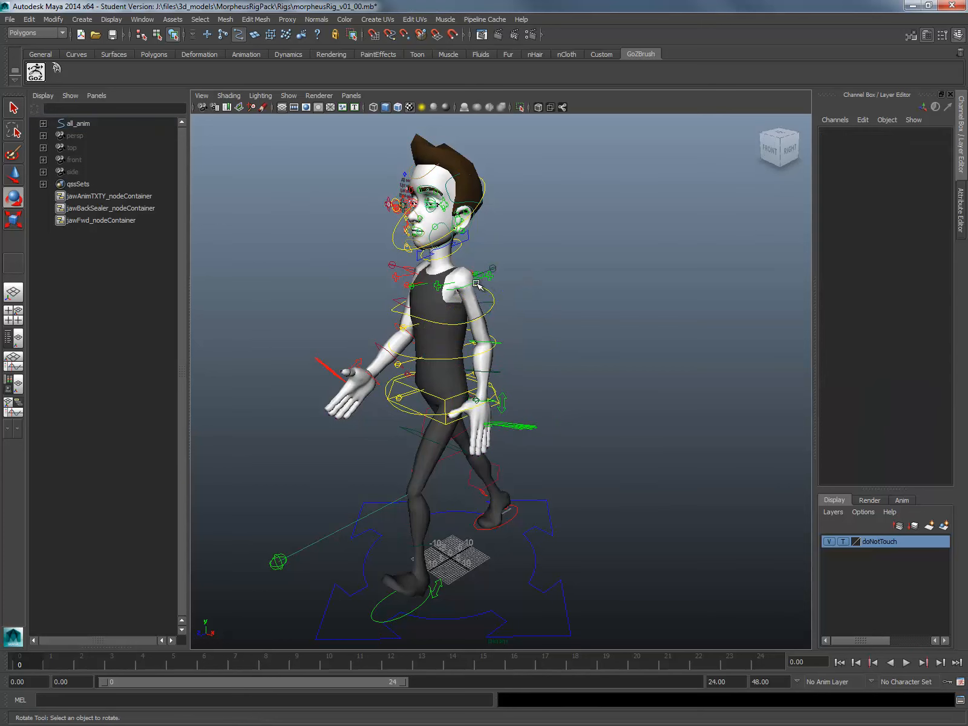
left_click(460, 287)
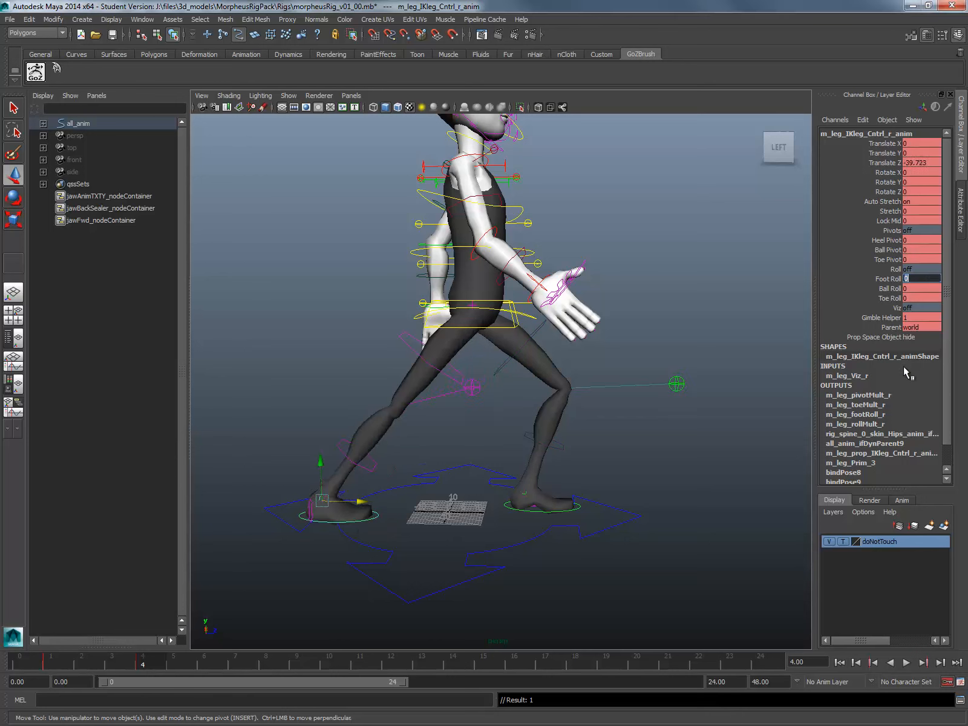
Step: Set the right foot's Toe Roll to 2.5 for the frame-4 down pose
left_click(889, 298)
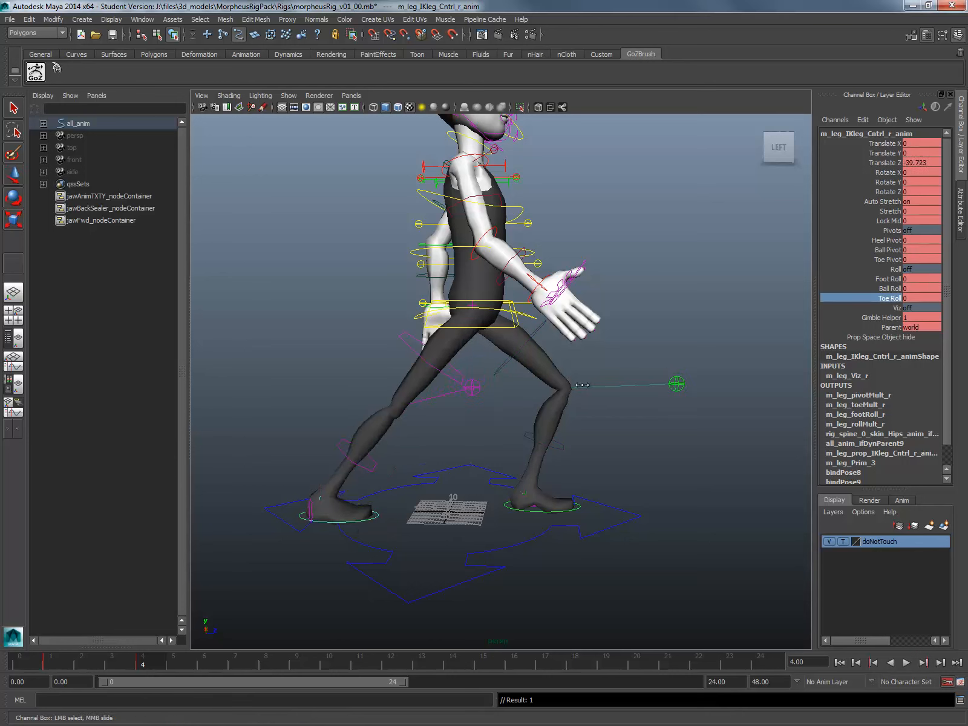
left_click_drag(892, 299, 919, 298)
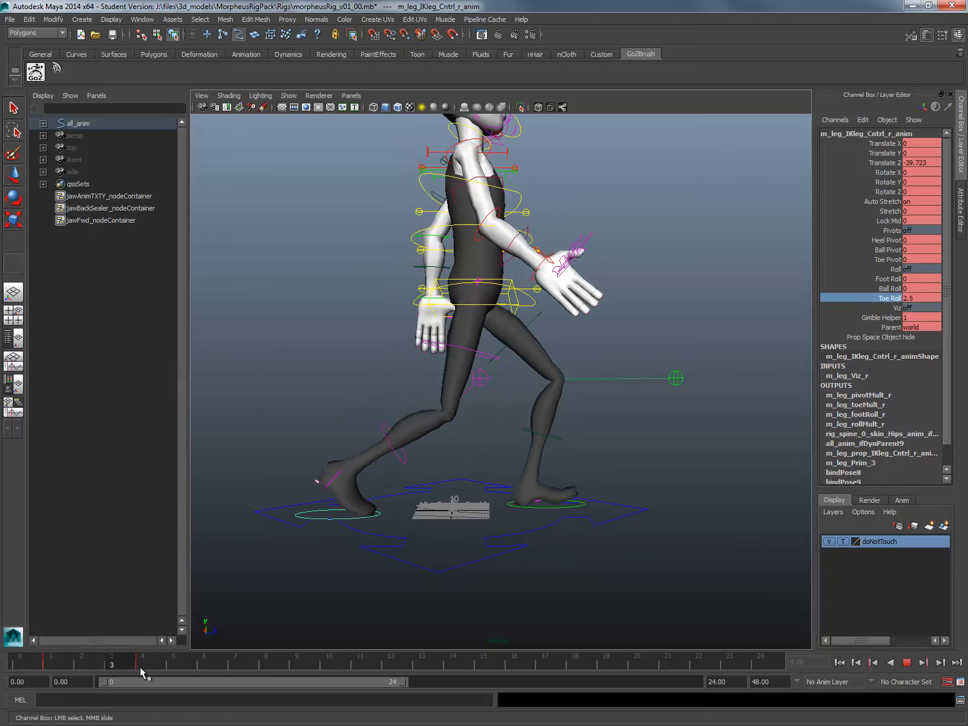
left_click(145, 662)
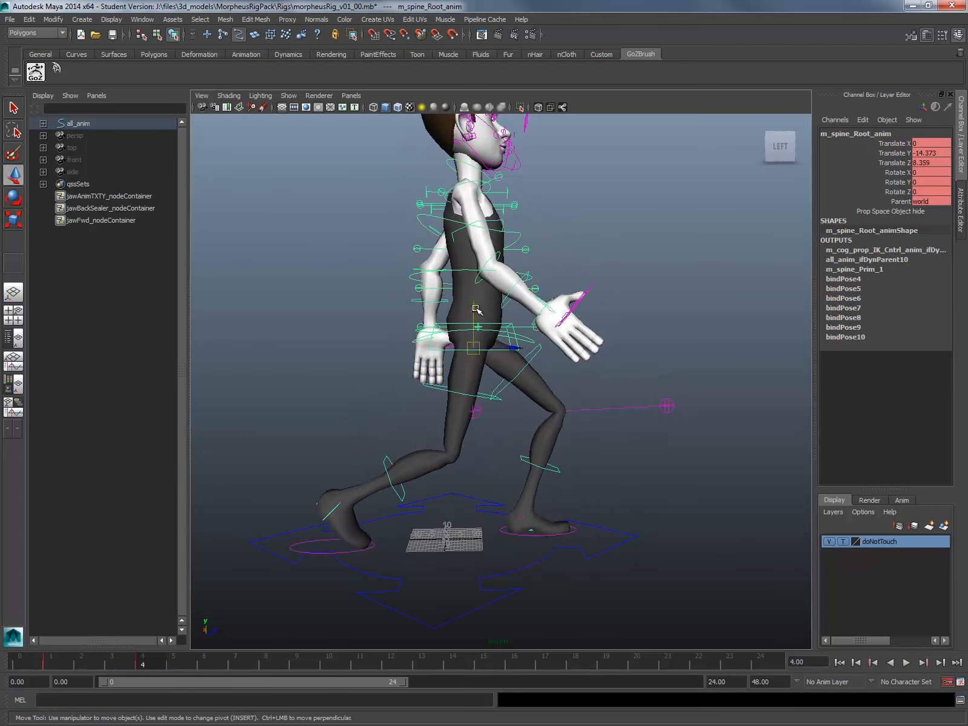
Step: At frame 7, raise the hips and lift the right foot, then preview the motion
left_click(236, 661)
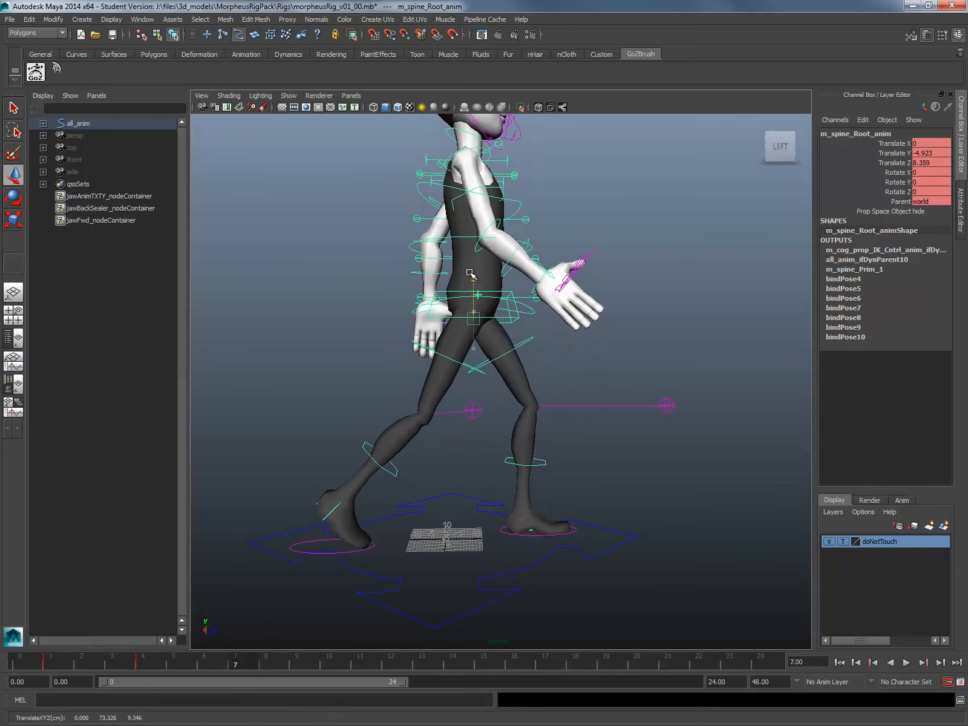
left_click_drag(471, 275, 528, 309)
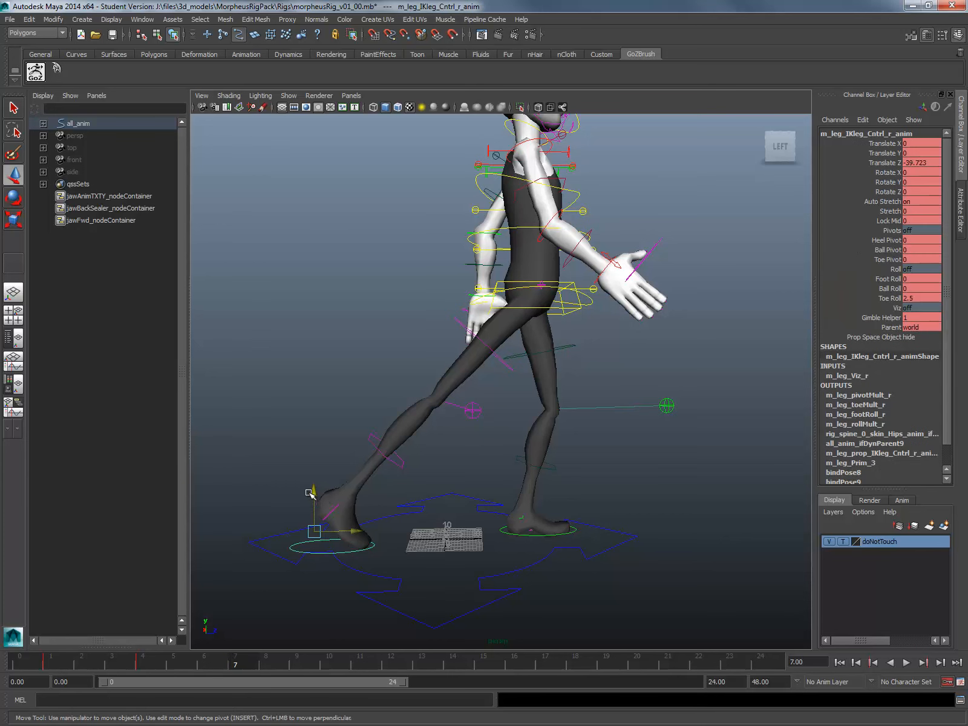
left_click_drag(315, 492, 448, 482)
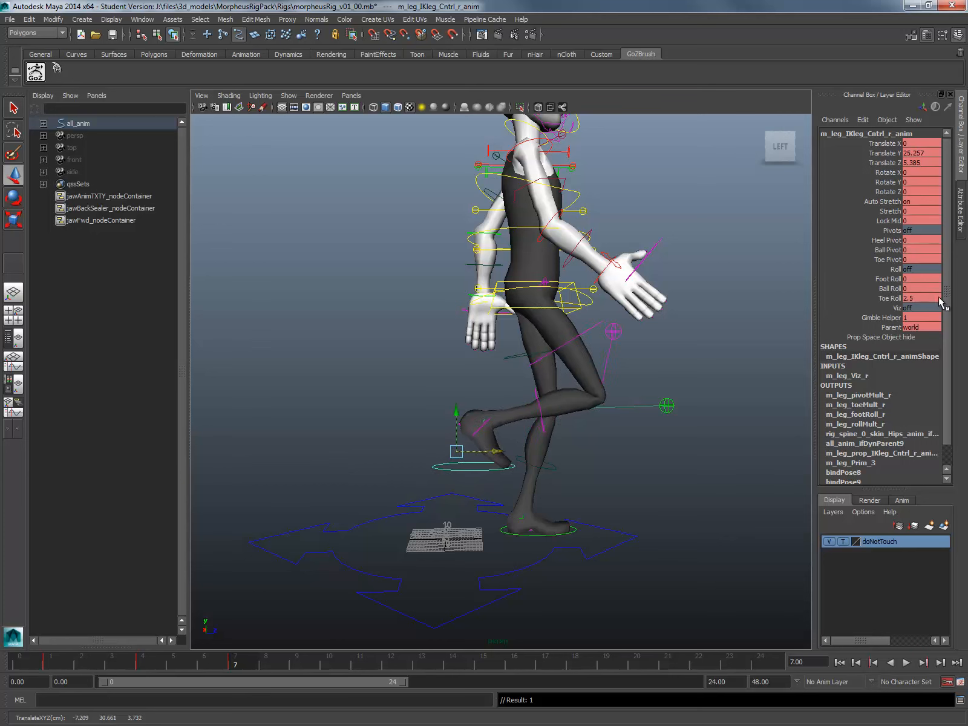
left_click(888, 298)
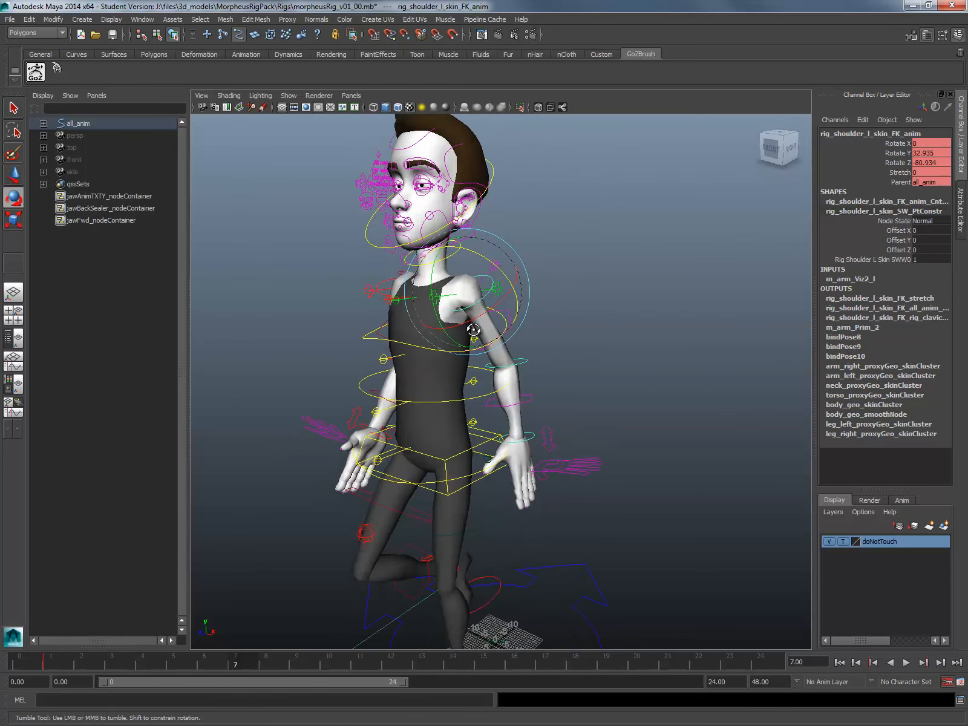
left_click_drag(470, 328, 389, 364)
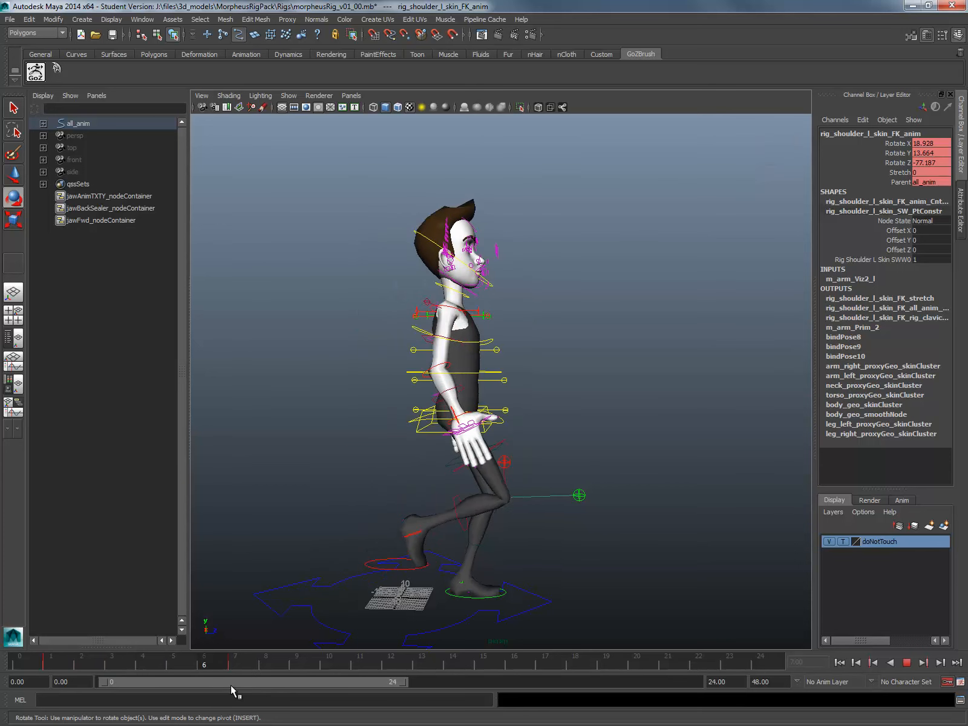
left_click_drag(206, 666, 370, 665)
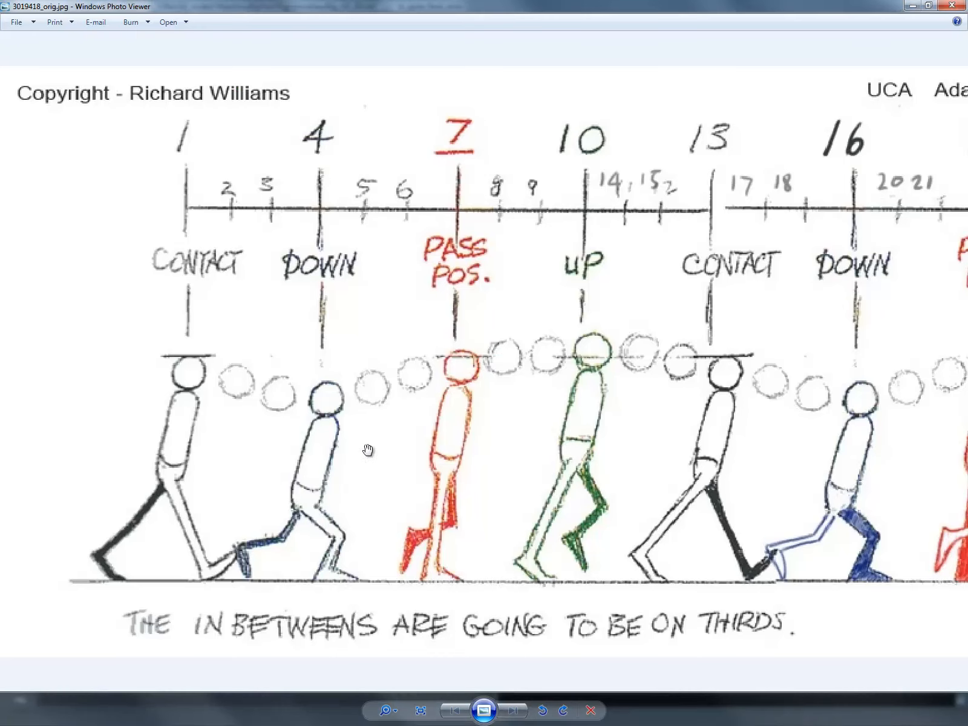
mouse_move(585, 462)
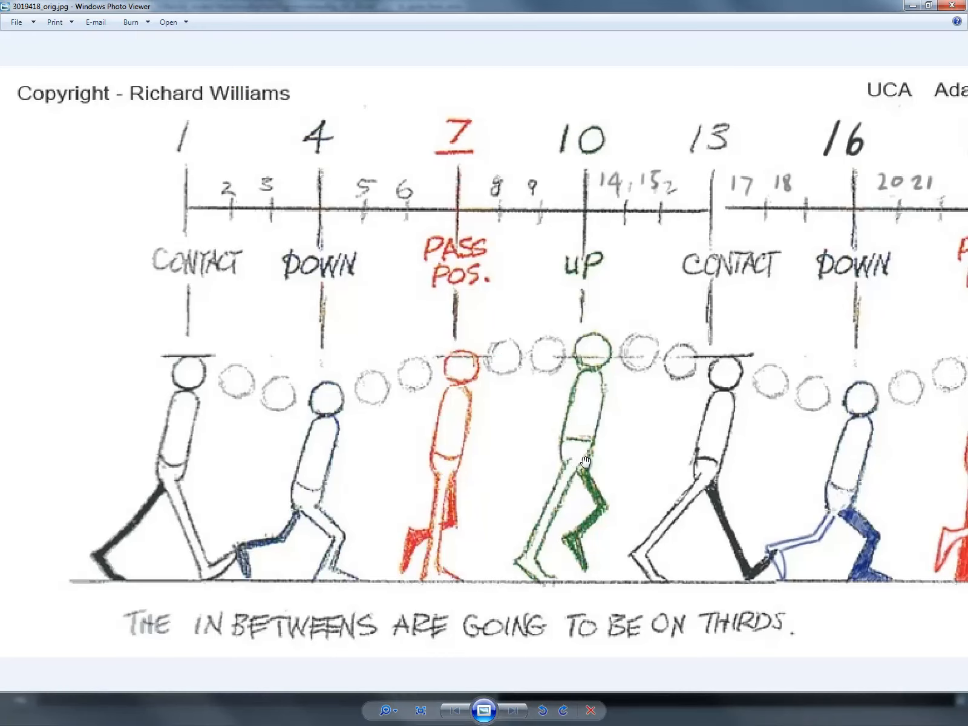
mouse_move(758, 553)
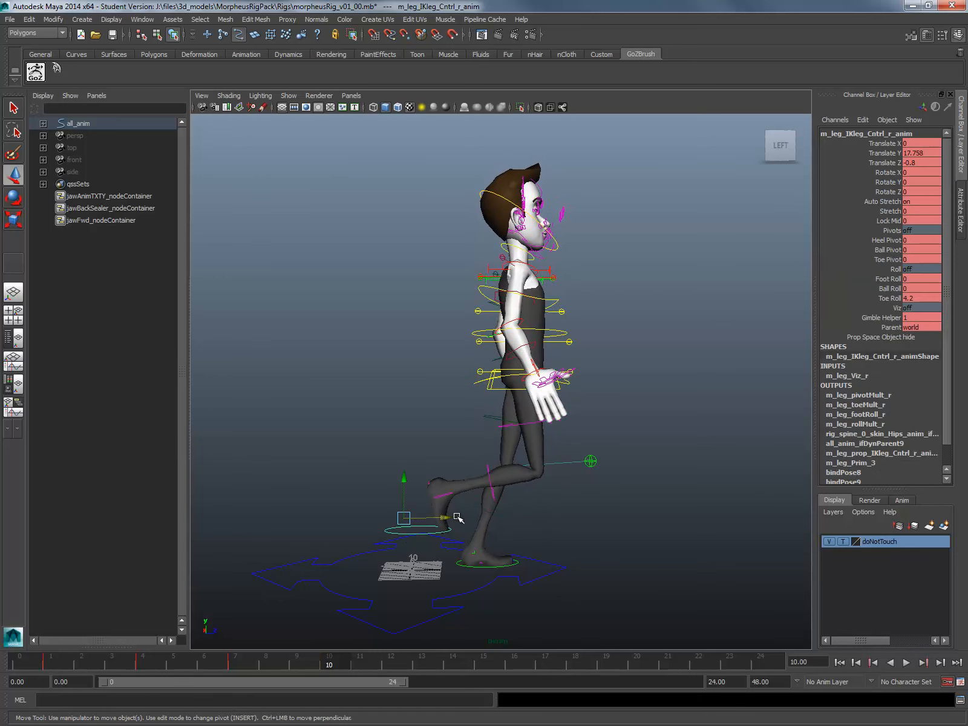
Step: Carry the right foot forward at frame 10 and scrub to preview the motion
left_click_drag(447, 517, 538, 507)
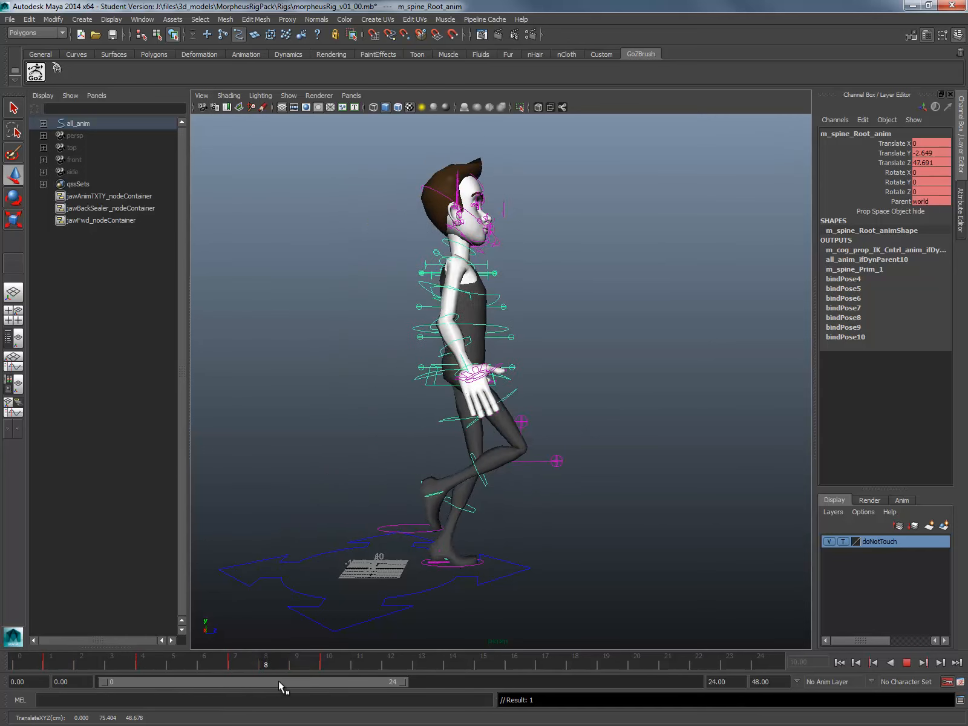
left_click_drag(267, 682, 400, 682)
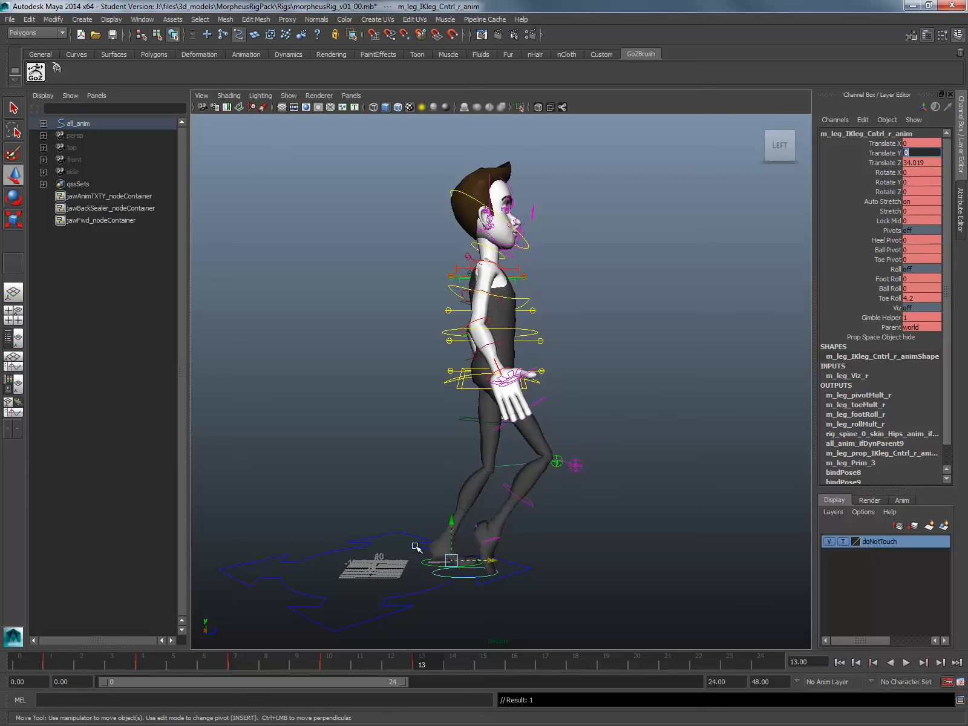
Step: Plant the right foot ahead at frame 13, select the left foot control, and play back
left_click_drag(445, 562, 590, 558)
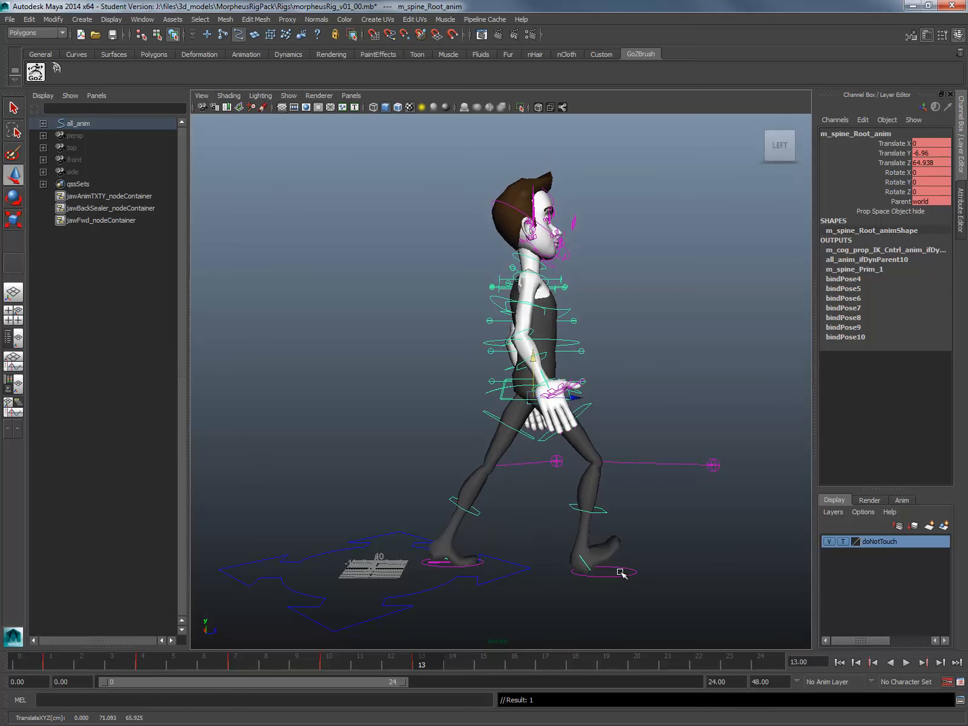
left_click(617, 562)
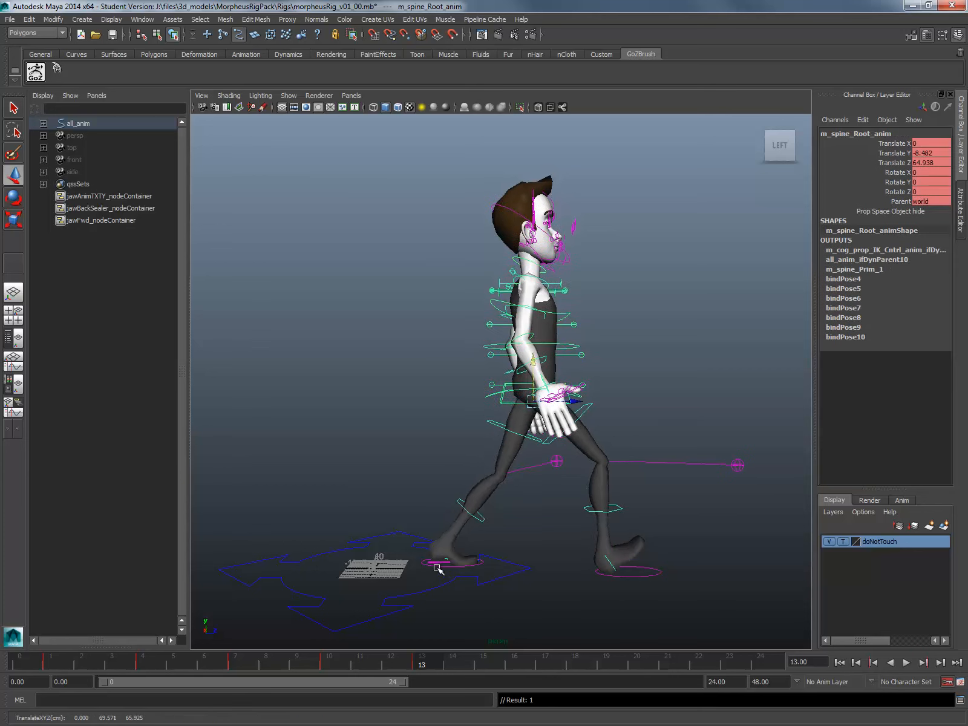
left_click(439, 562)
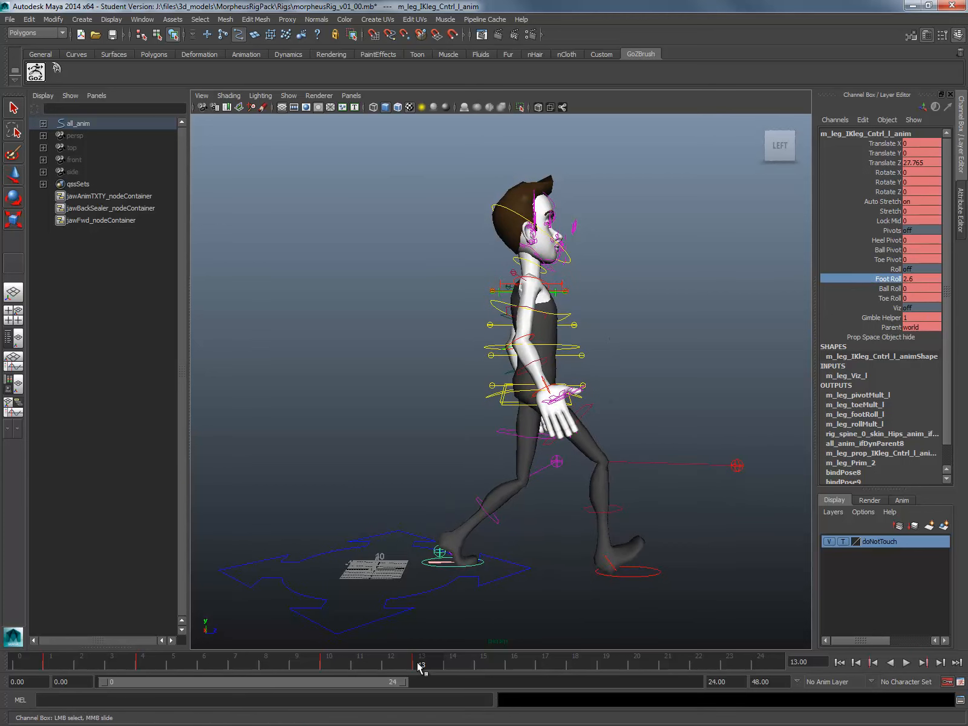
left_click(907, 662)
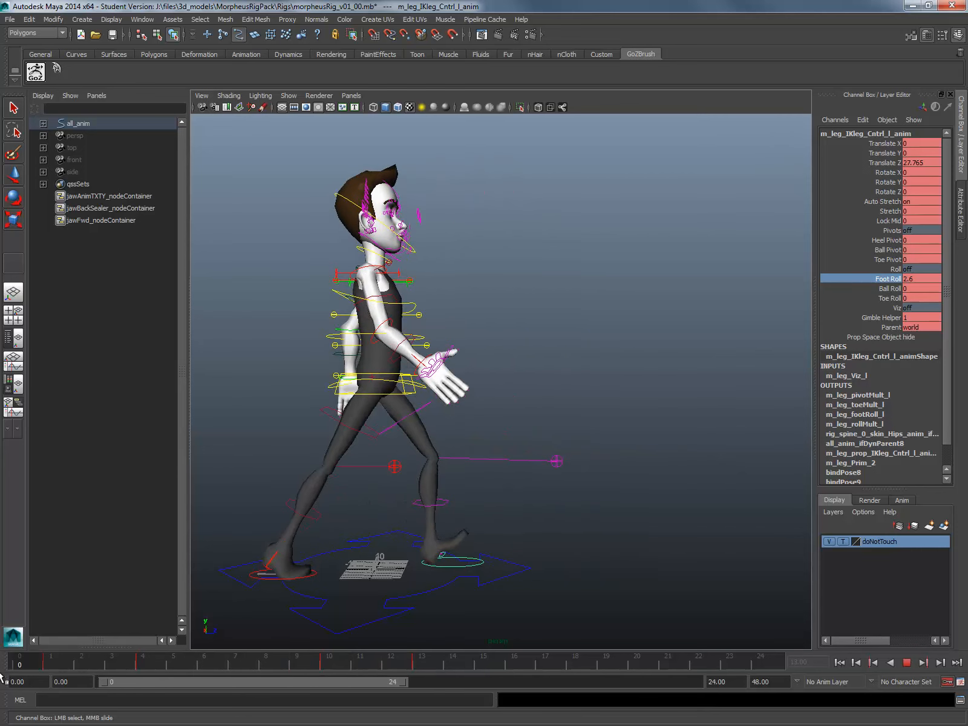
left_click(174, 665)
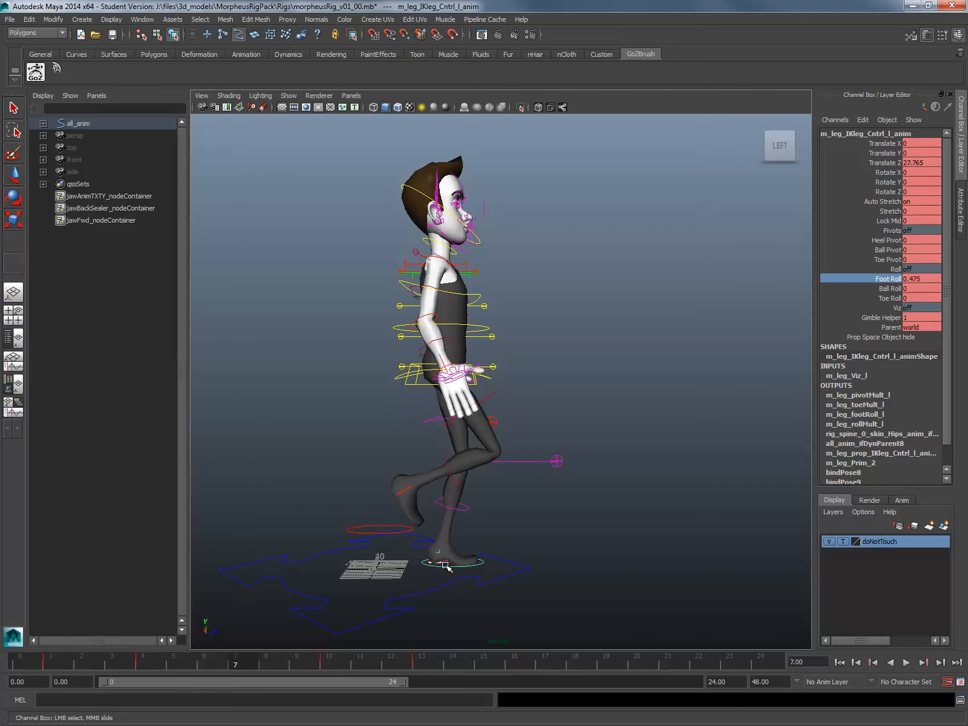
left_click(920, 278)
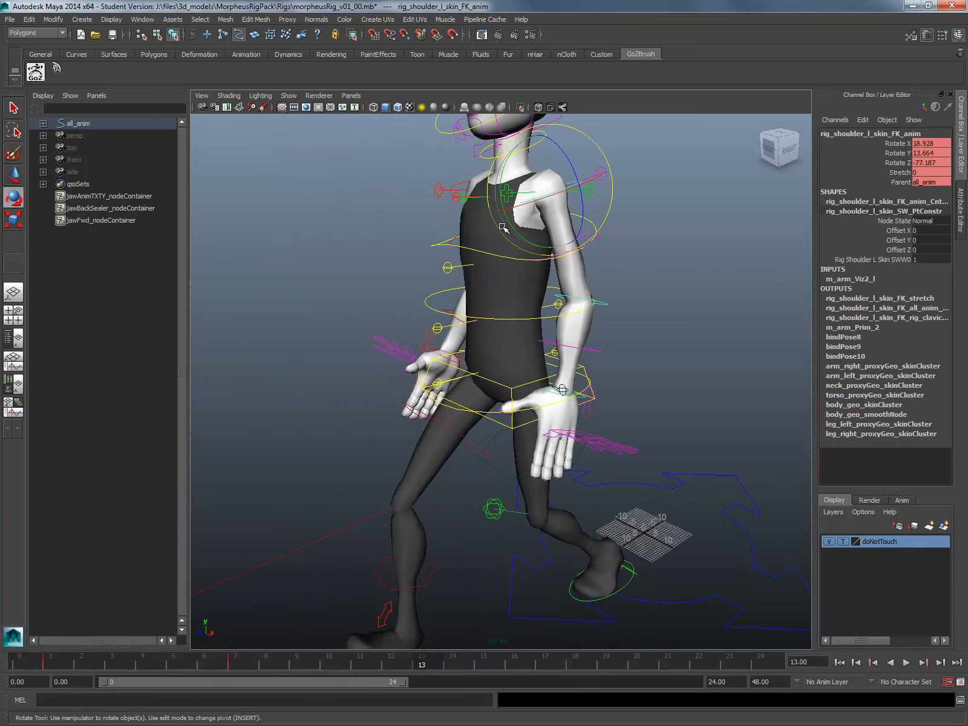
Step: Rotate the left shoulder to refine the frame-13 arm swing, then play back
left_click_drag(502, 227, 513, 287)
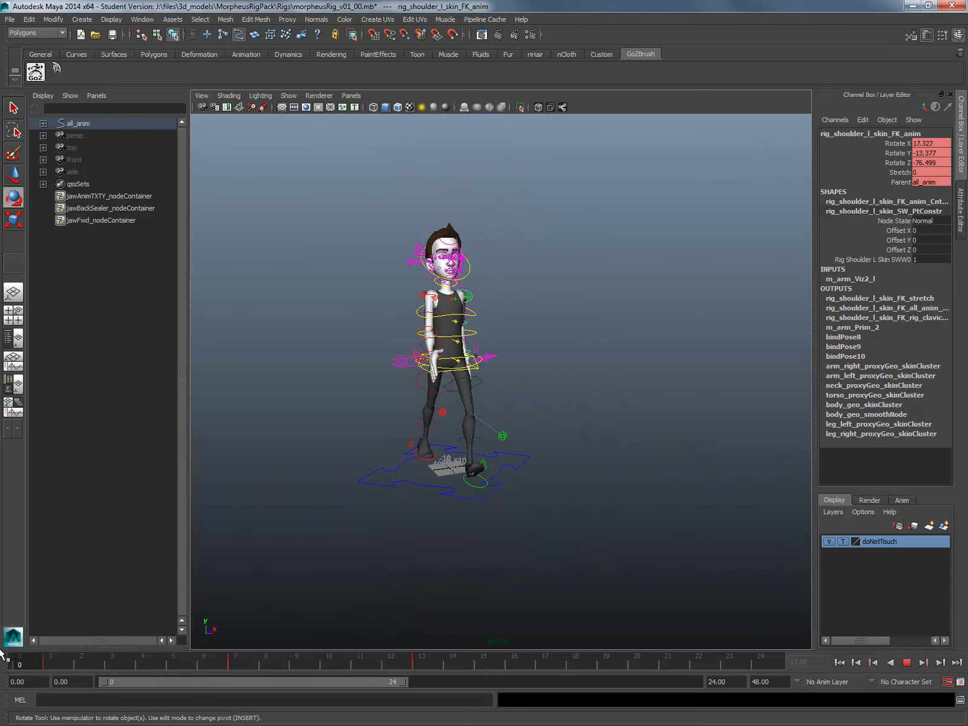
left_click(422, 664)
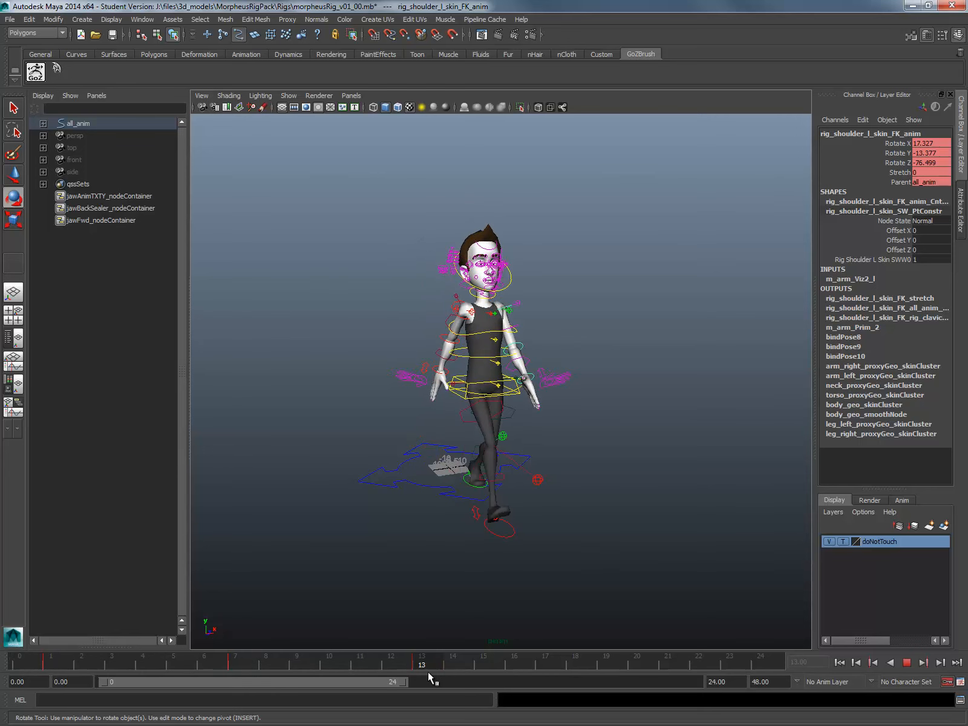